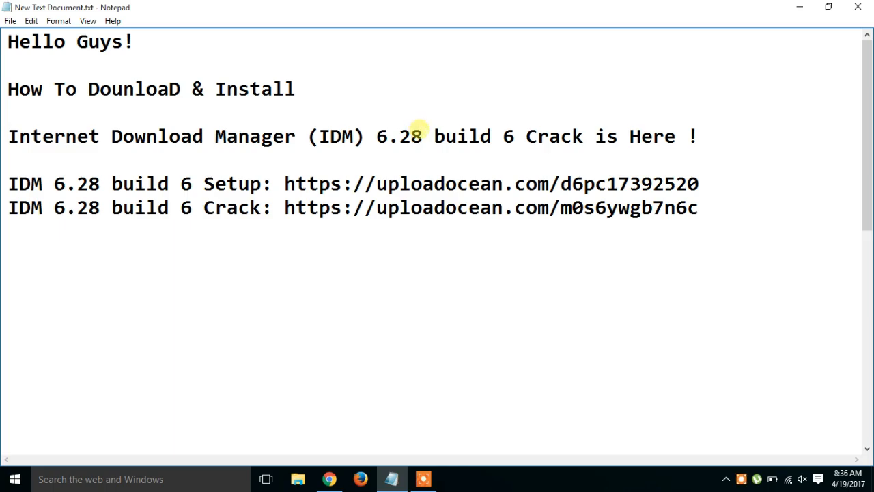
# Step: Select and copy the IDM 6.28 build 6 setup download address from the note
pyautogui.moveTo(307, 136); pyautogui.dragTo(422, 137)
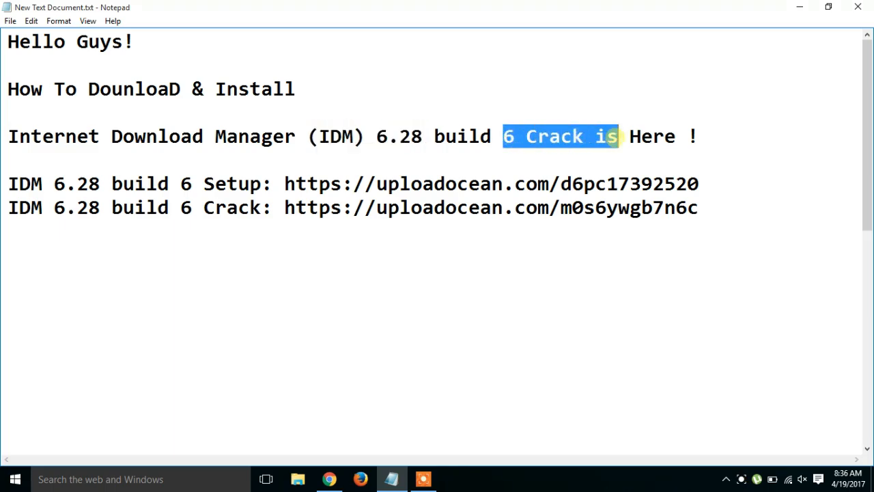
pyautogui.click(150, 183)
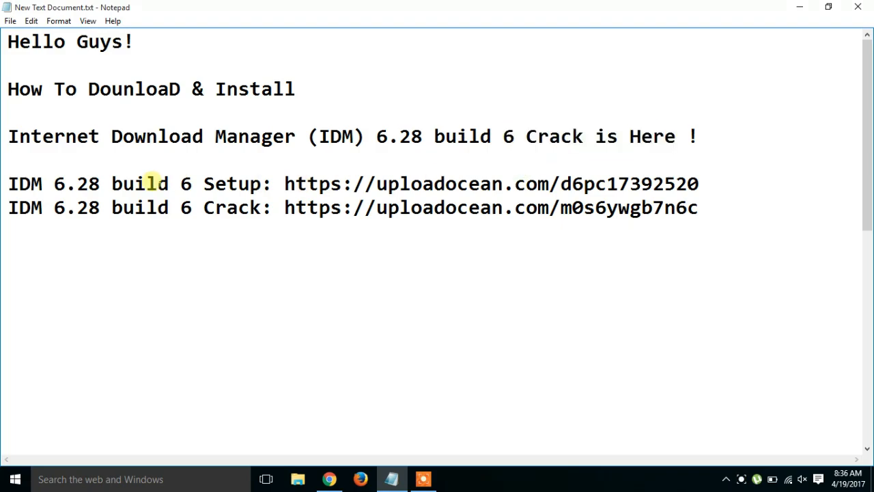
pyautogui.doubleClick(232, 183)
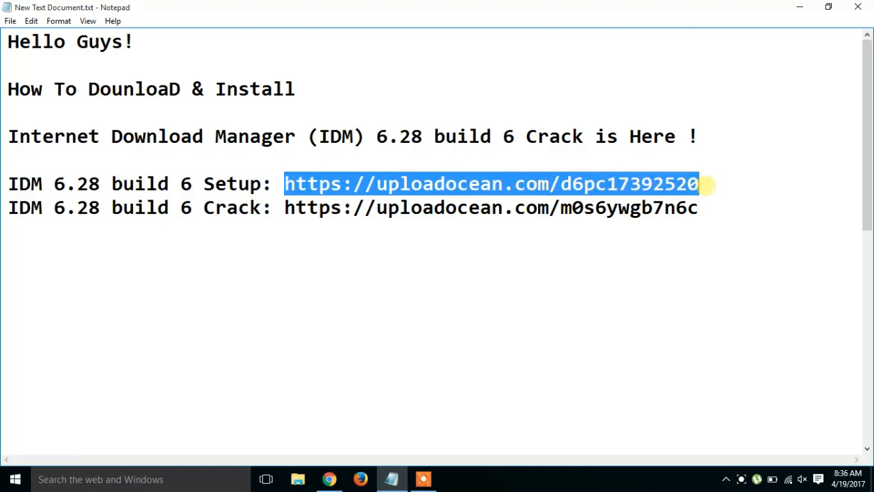
pyautogui.rightClick(707, 184)
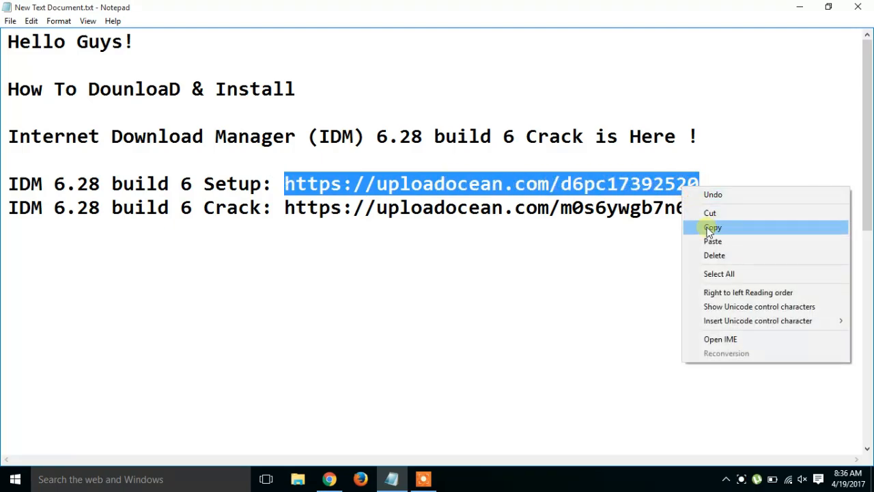
pyautogui.click(332, 477)
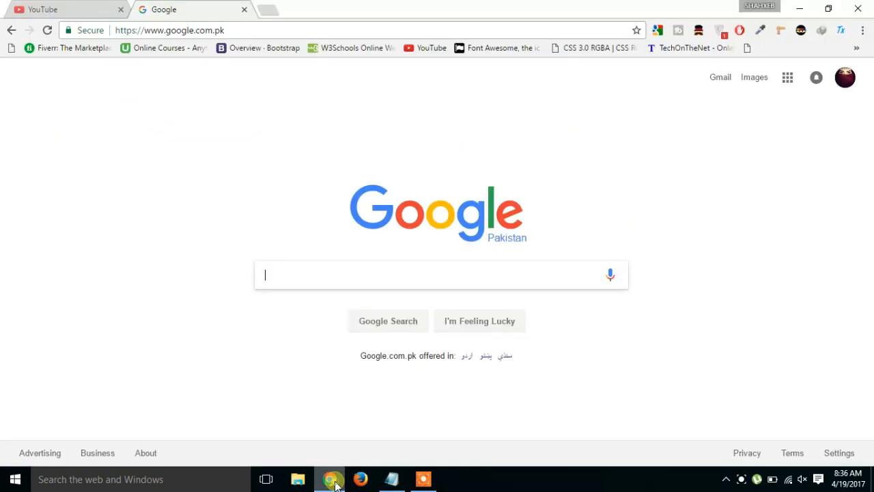
pyautogui.click(170, 30)
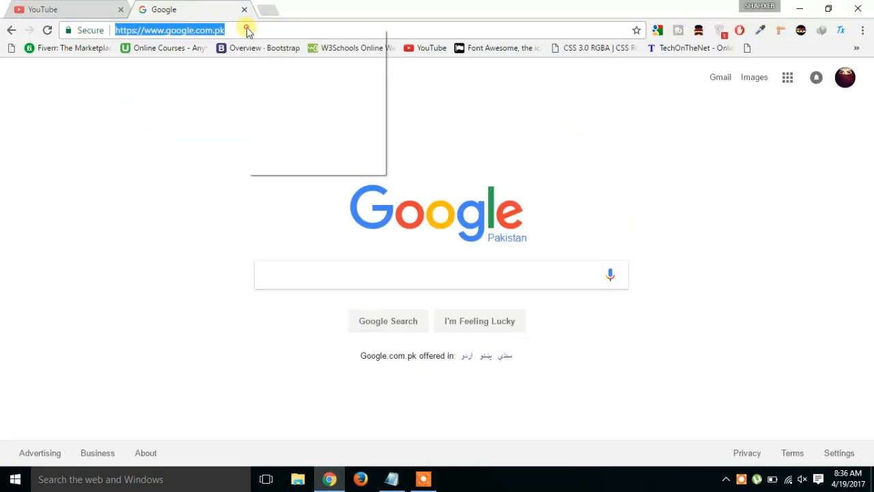
pyautogui.write('https://uploadocean.com/d6pc17392520')
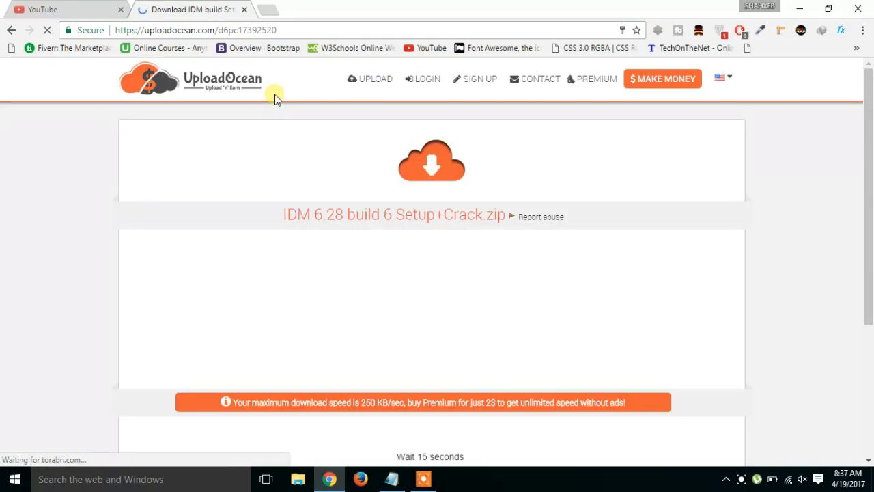
pyautogui.moveTo(557, 129)
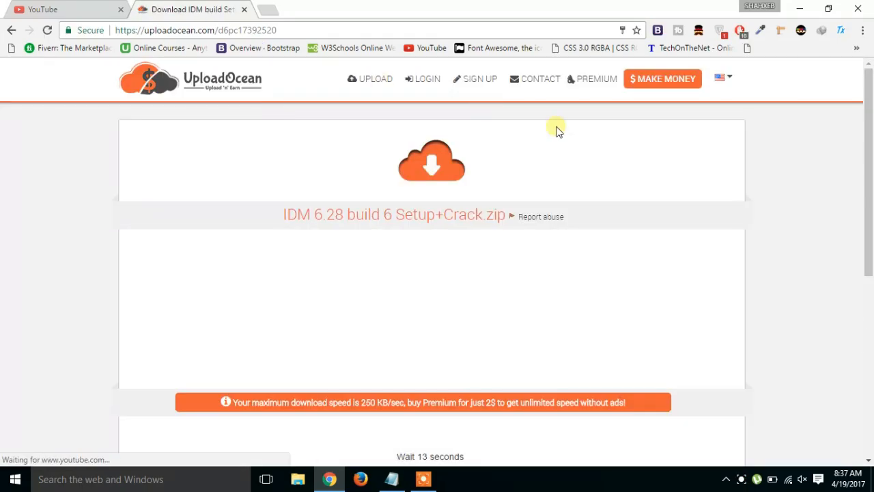
pyautogui.scroll(-3)
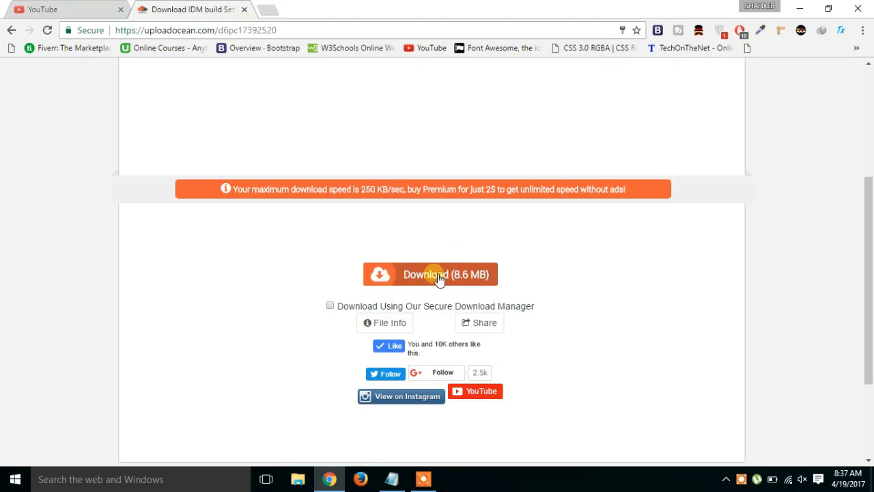
pyautogui.click(428, 273)
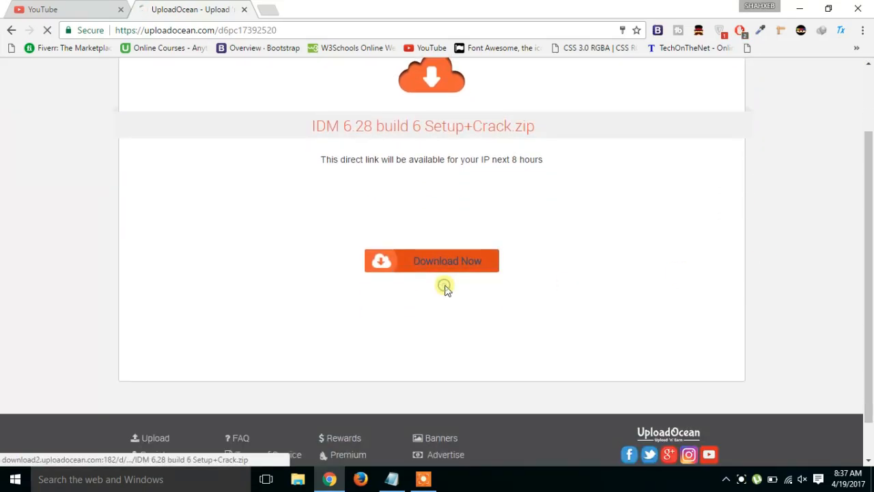
pyautogui.click(432, 260)
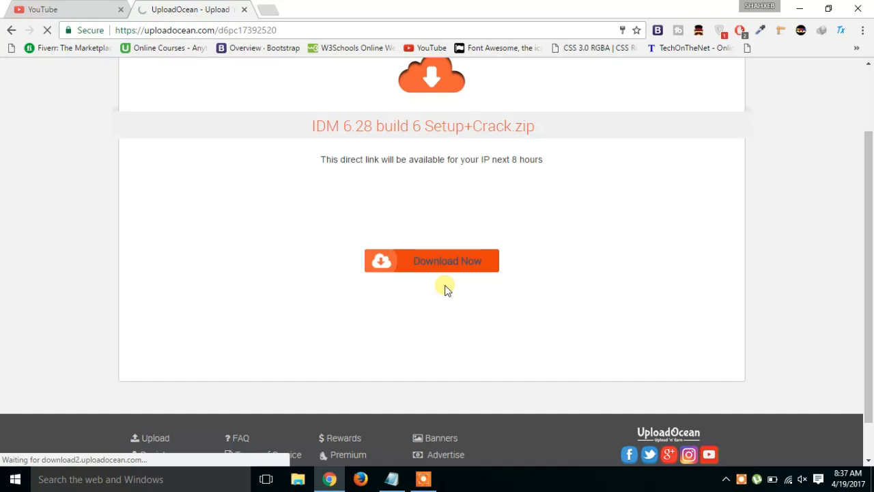
pyautogui.click(431, 260)
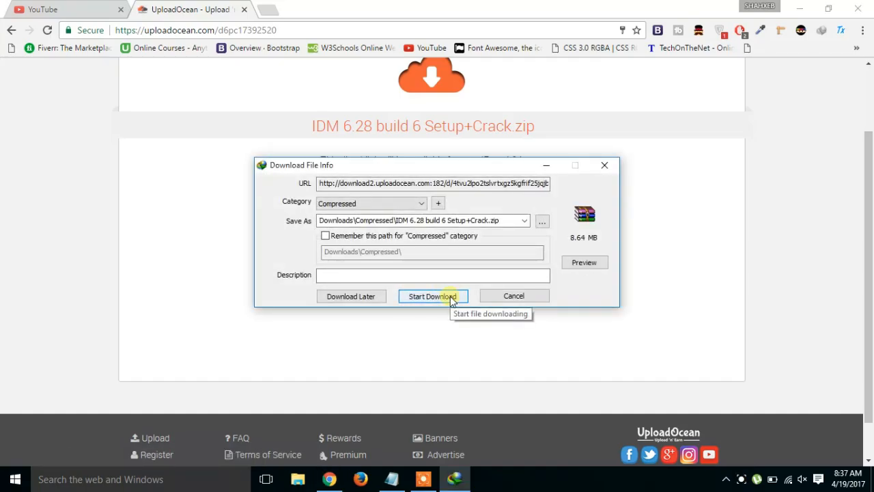
pyautogui.click(432, 295)
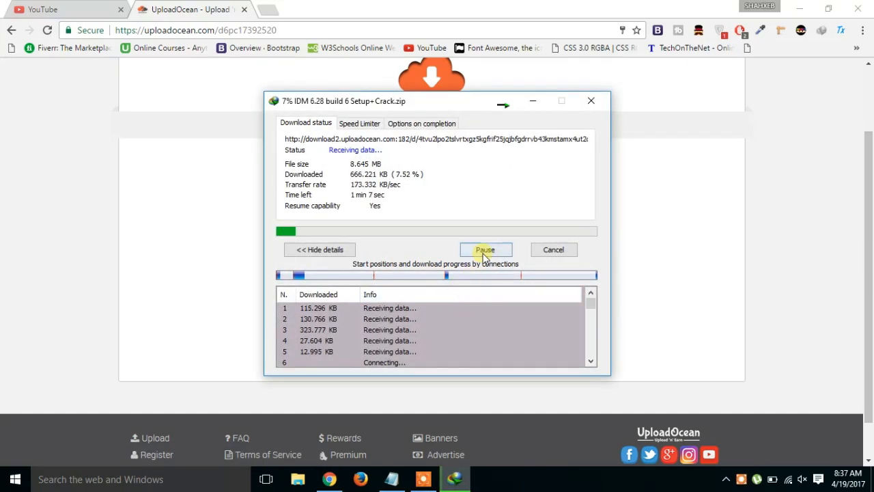
pyautogui.click(486, 248)
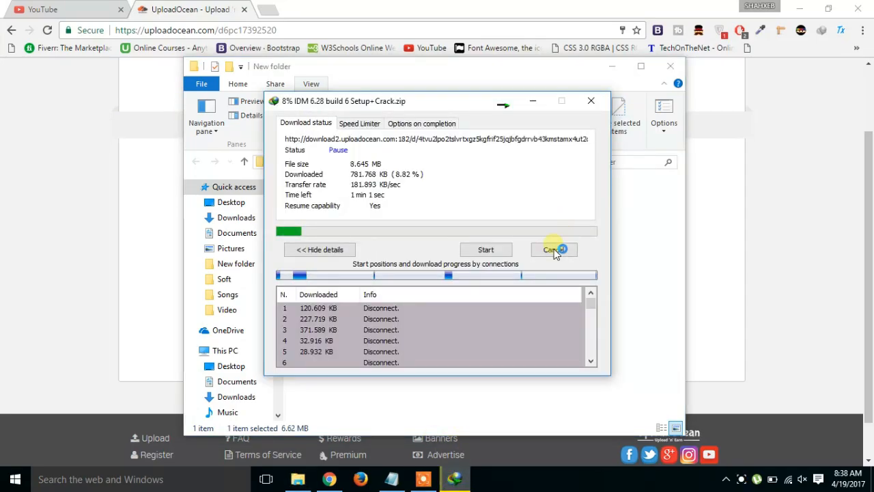
pyautogui.click(553, 249)
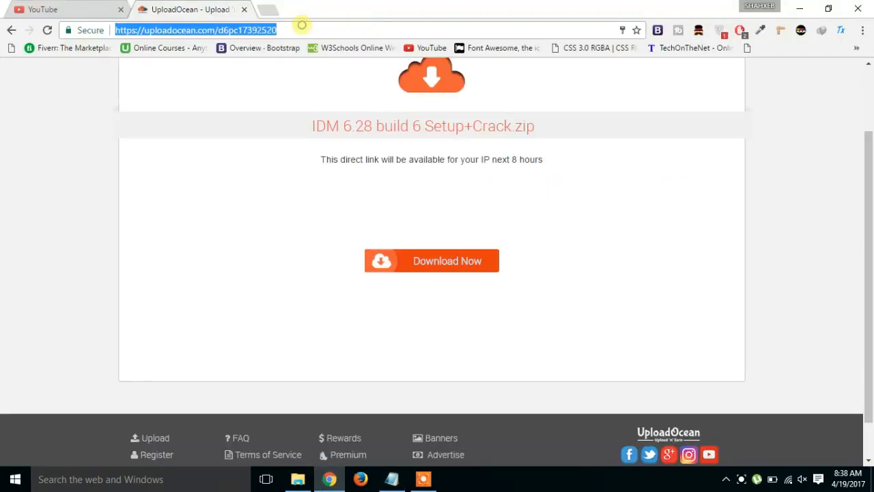
# Step: Go to the pasted crack URL on UploadOcean and request the Crack zip (2.0 MB) direct download
pyautogui.rightClick(198, 30)
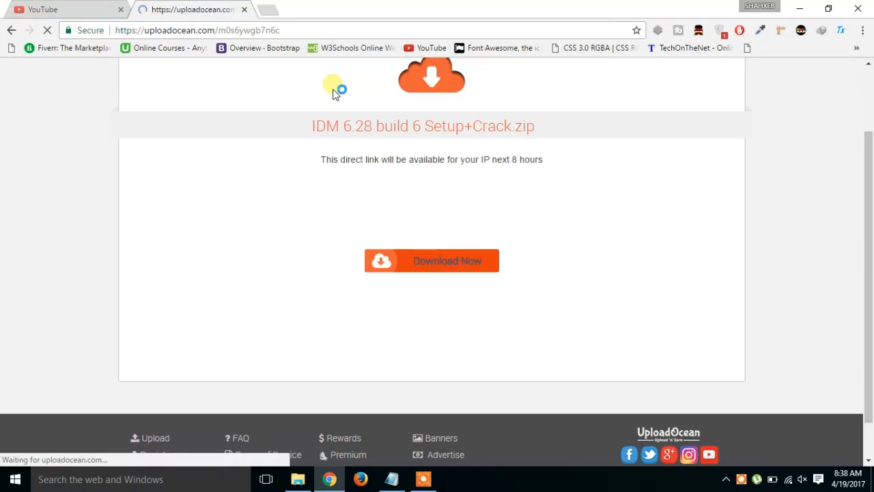
pyautogui.click(432, 259)
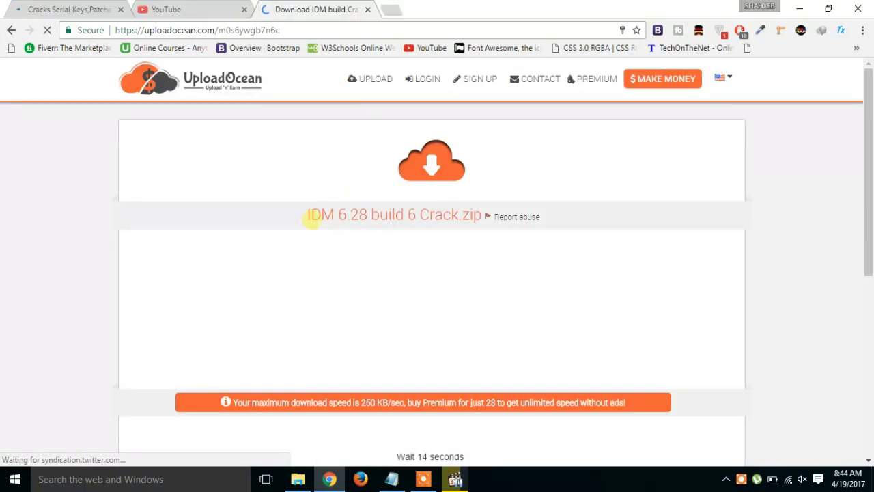
pyautogui.moveTo(781, 199)
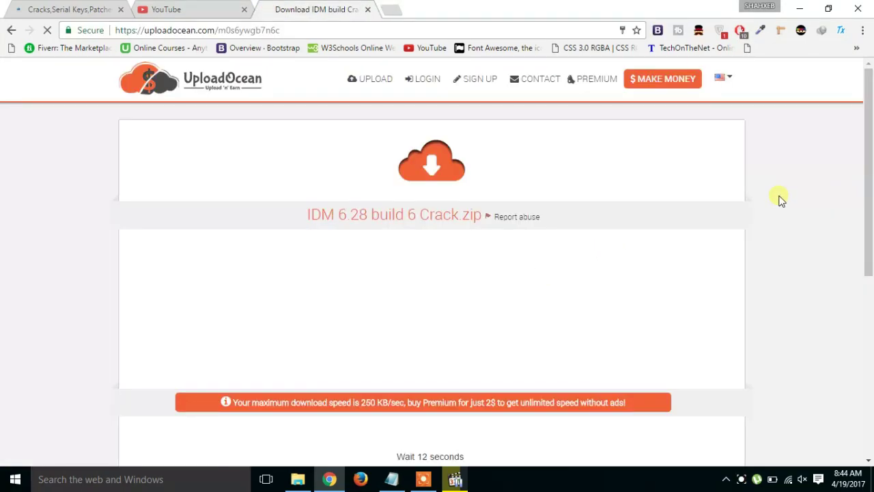
pyautogui.scroll(-3)
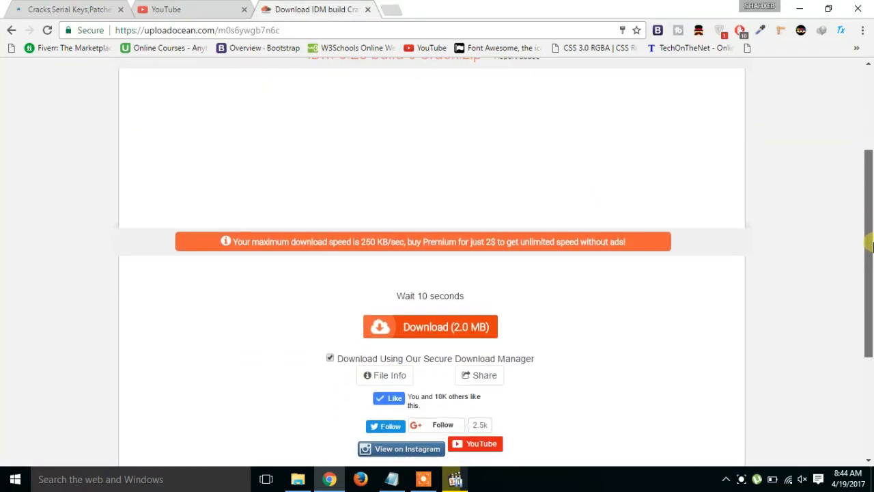
pyautogui.scroll(-3)
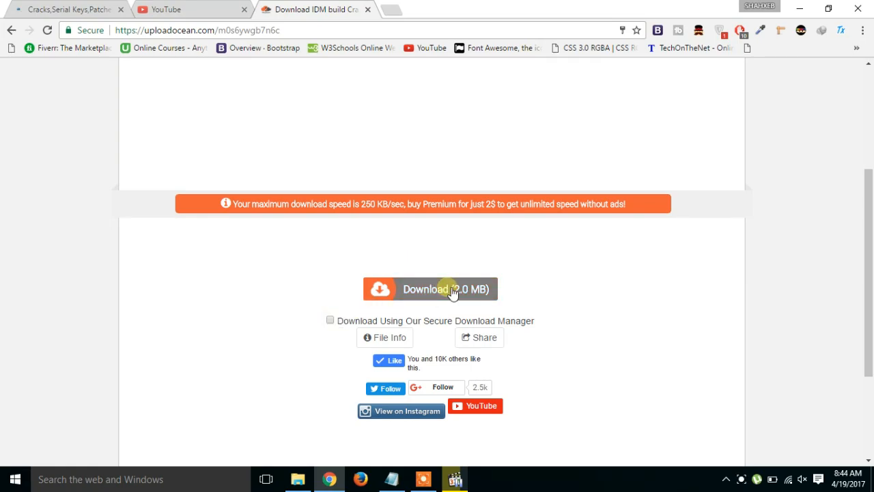
pyautogui.click(451, 289)
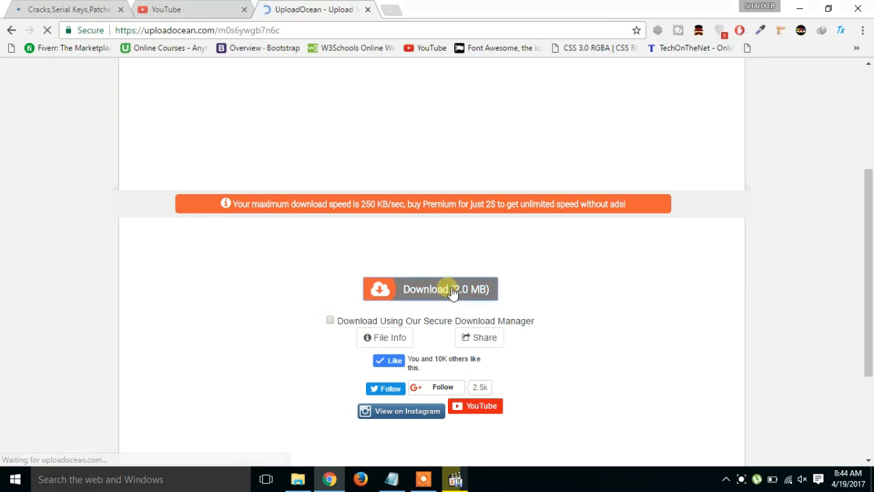
pyautogui.click(449, 290)
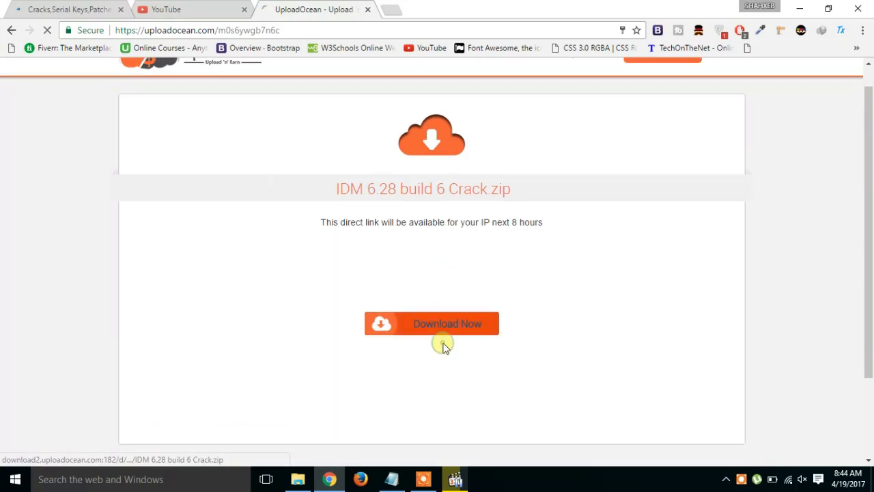
pyautogui.click(432, 322)
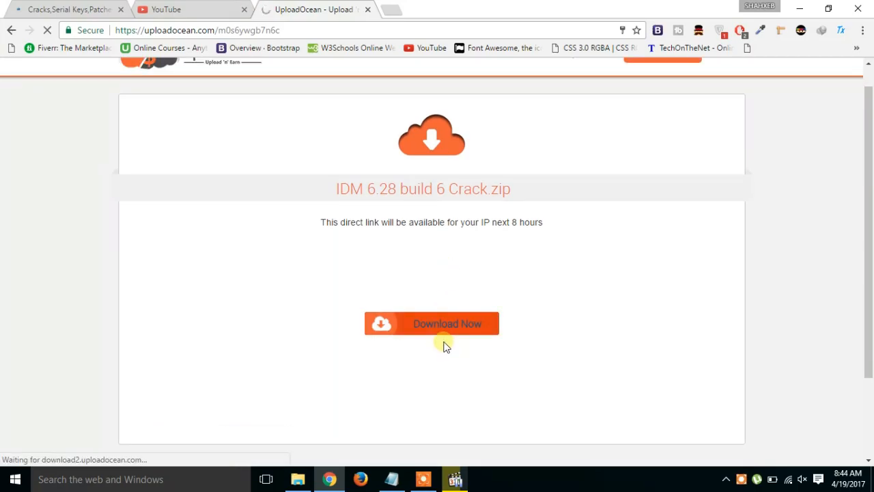
# Step: Let IDM save the crack zip so the folder holds both Crack.rar and Setup.rar
pyautogui.click(432, 322)
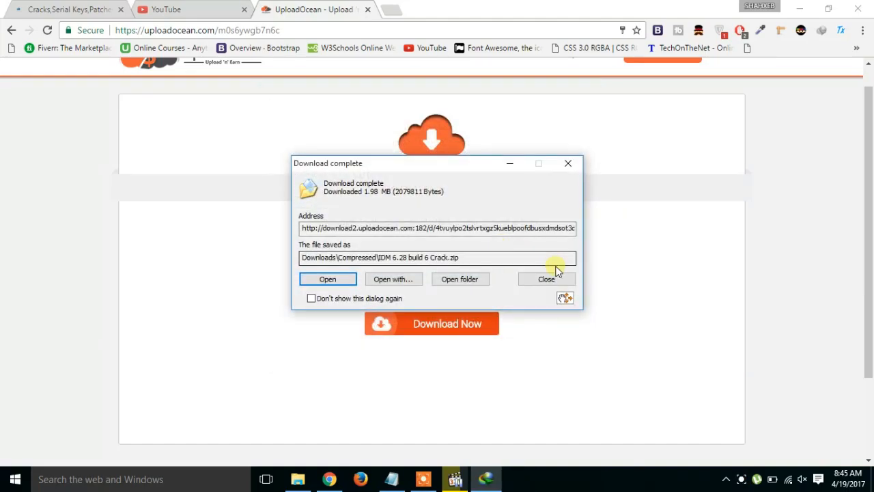
pyautogui.click(546, 278)
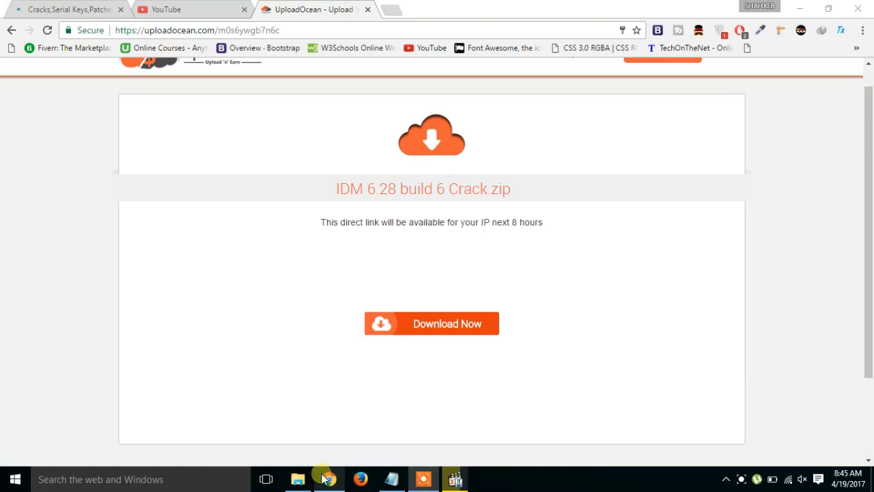
pyautogui.click(297, 478)
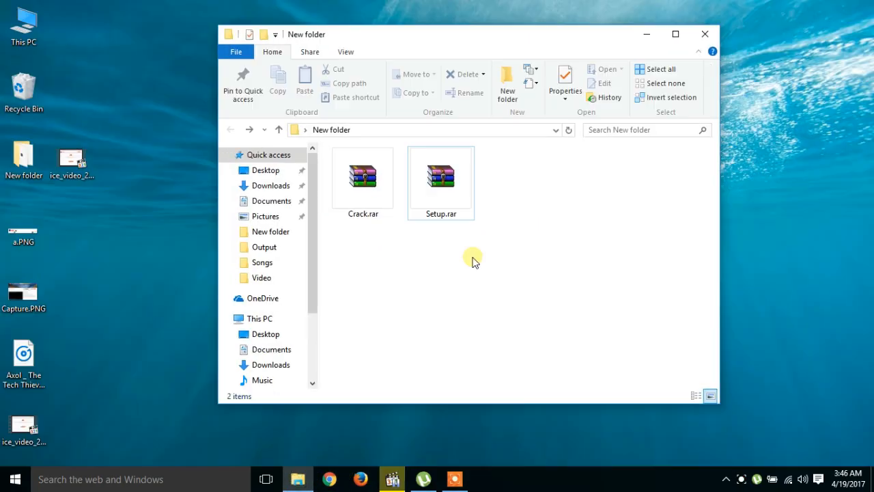
# Step: Extract Setup.rar and Crack.rar into Setup and Crack folders, then enter the Setup folder
pyautogui.rightClick(439, 176)
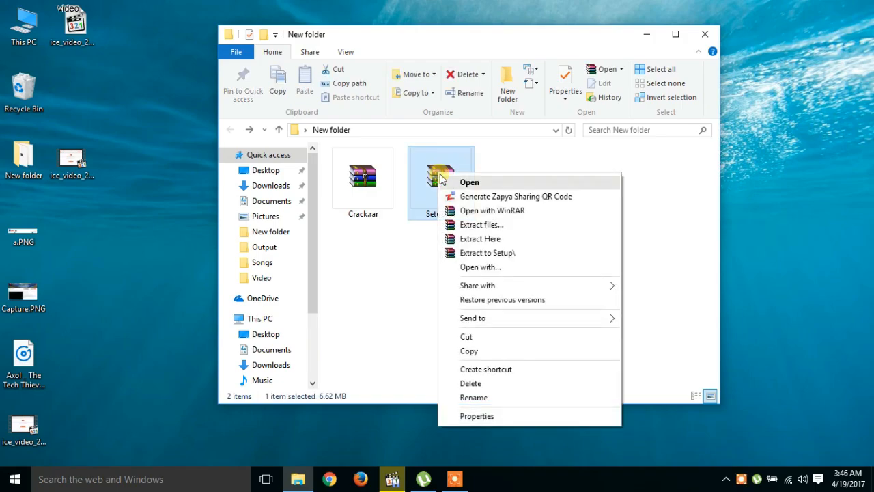
pyautogui.click(480, 242)
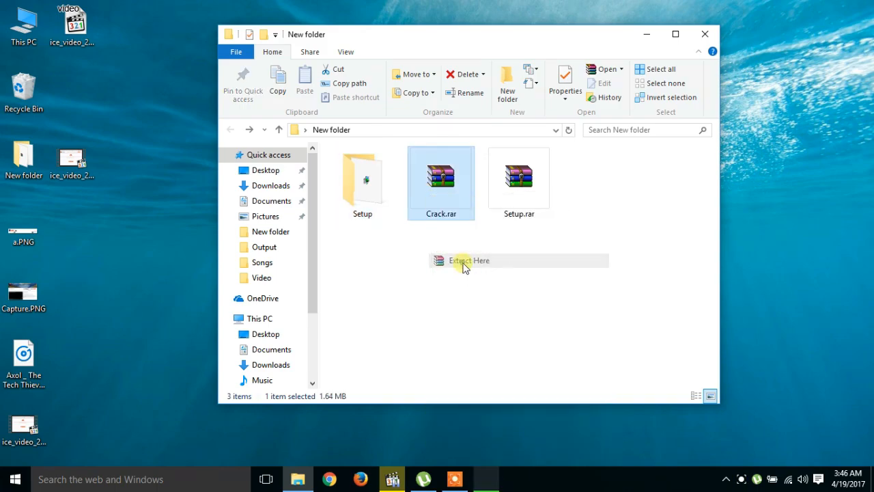
pyautogui.click(470, 259)
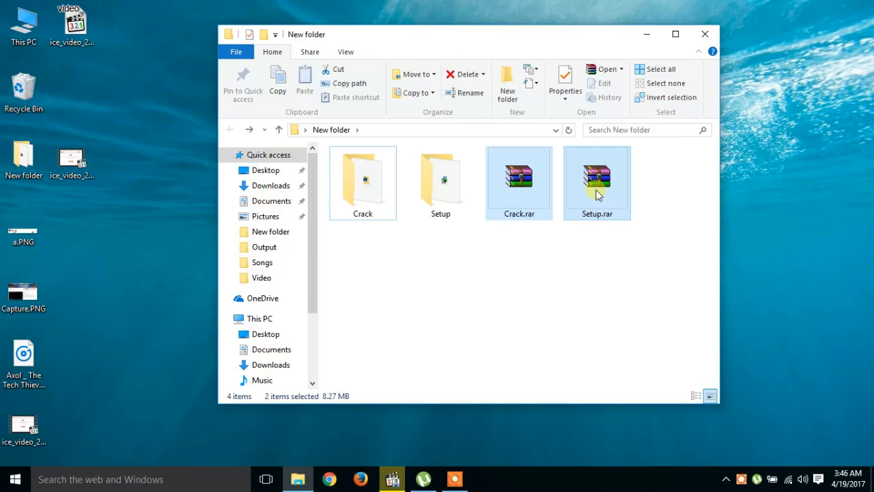
pyautogui.doubleClick(440, 180)
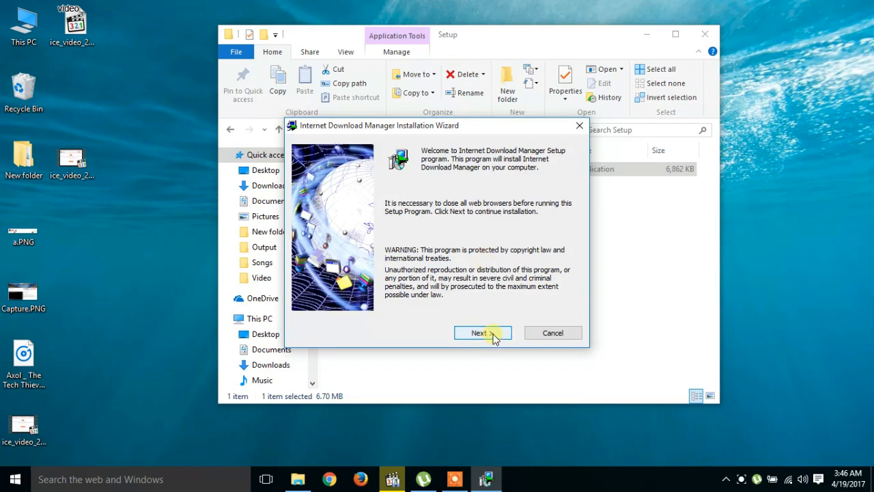
# Step: Install IDM from idman628build6.exe, accepting the licence and confirming Chrome and Firefox integration
pyautogui.click(484, 333)
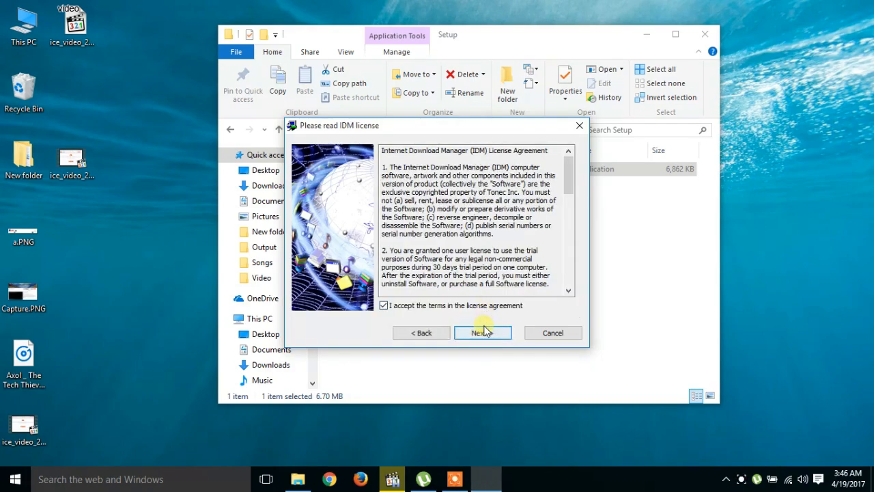
pyautogui.click(482, 333)
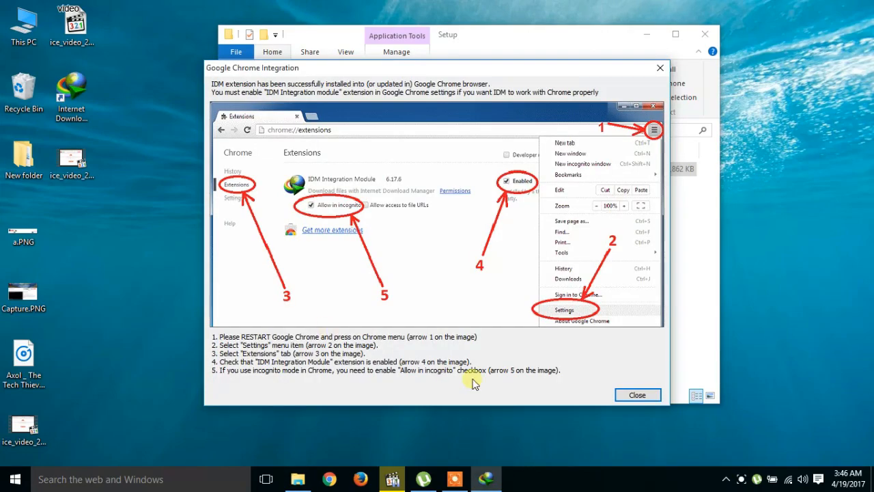
pyautogui.click(638, 395)
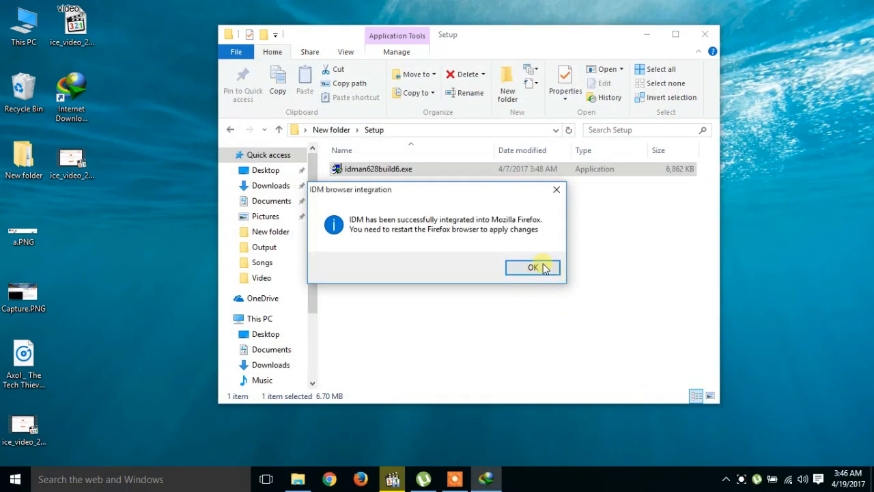
pyautogui.click(533, 266)
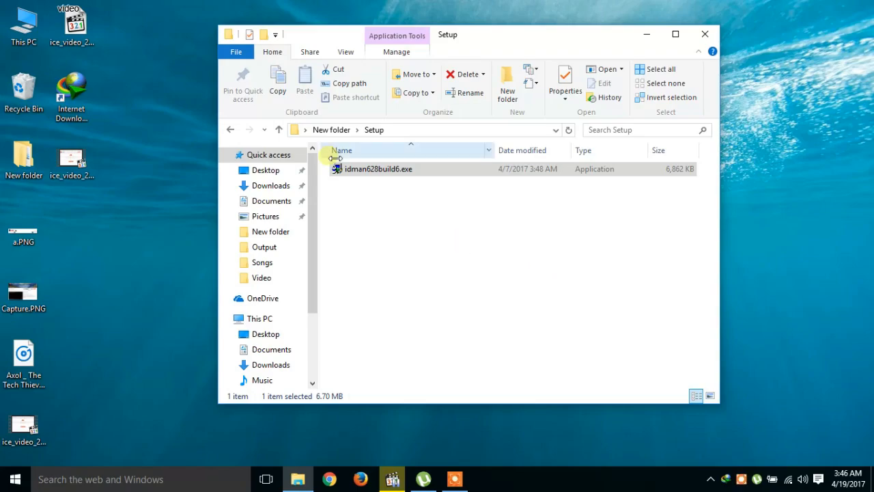
# Step: Return to the parent folder and enter the Crack folder
pyautogui.click(229, 129)
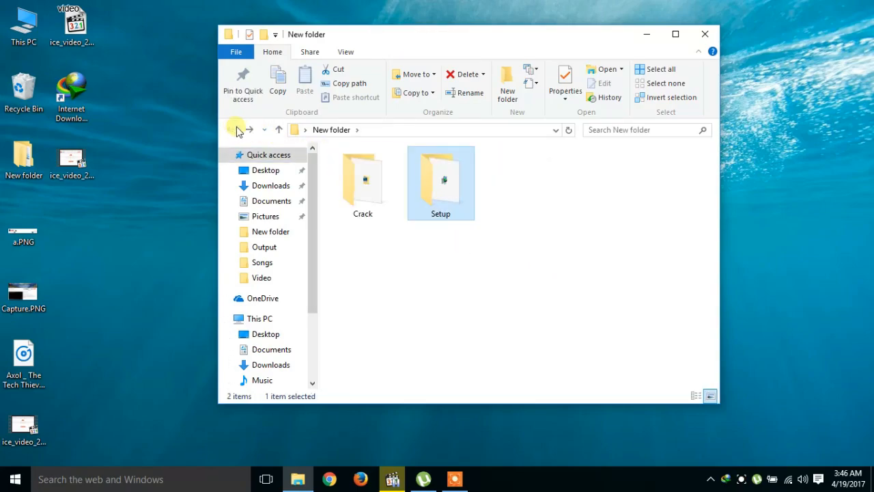
pyautogui.doubleClick(71, 93)
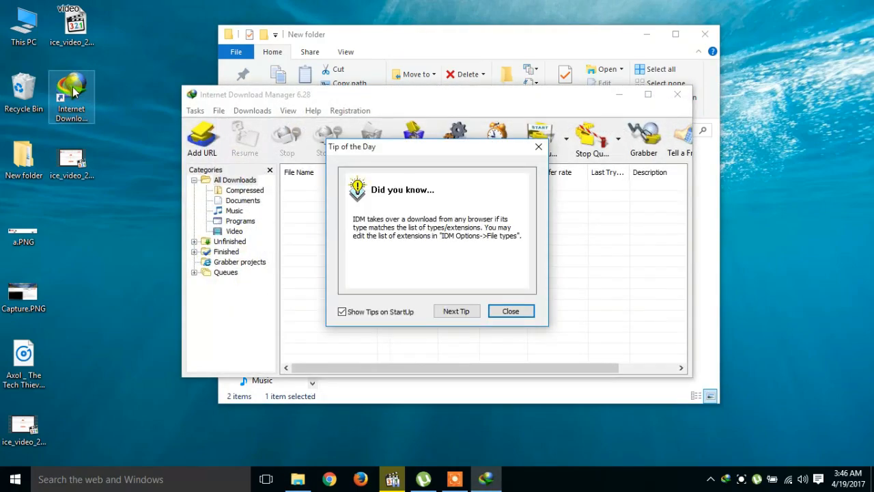
# Step: Dismiss the Tip of the Day and check the Registration menu shows IDM unregistered
pyautogui.click(510, 311)
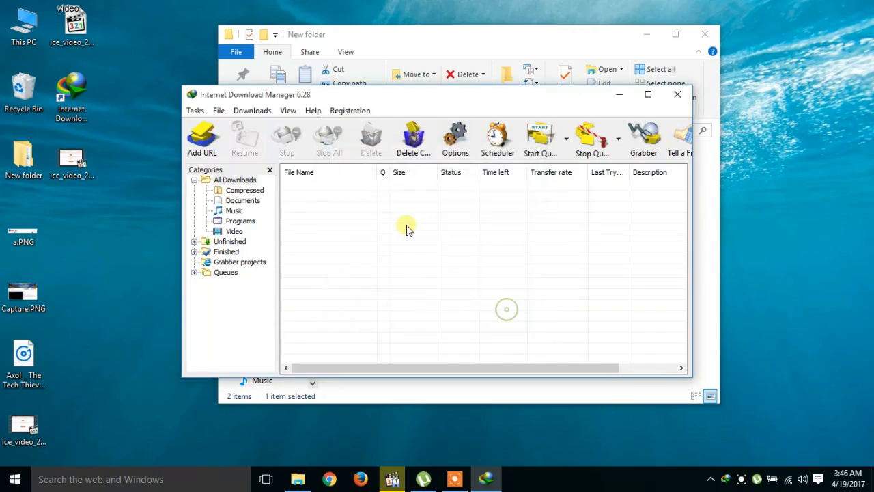
pyautogui.click(349, 109)
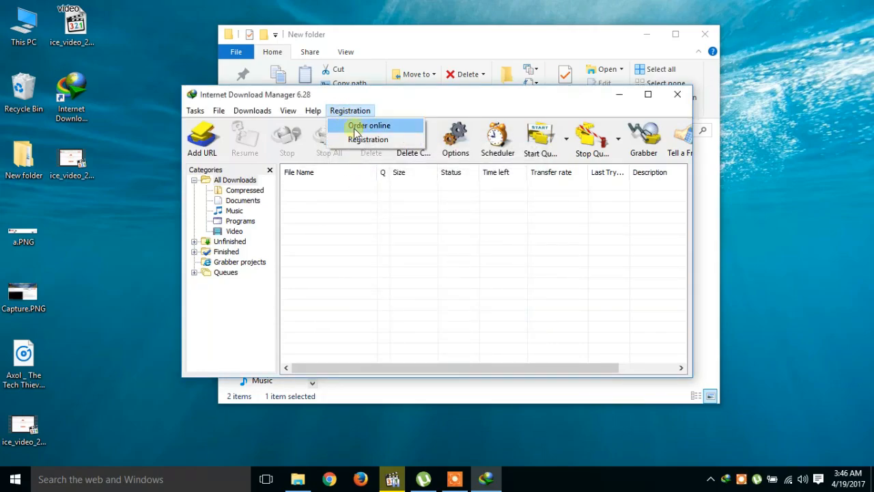
pyautogui.moveTo(525, 46)
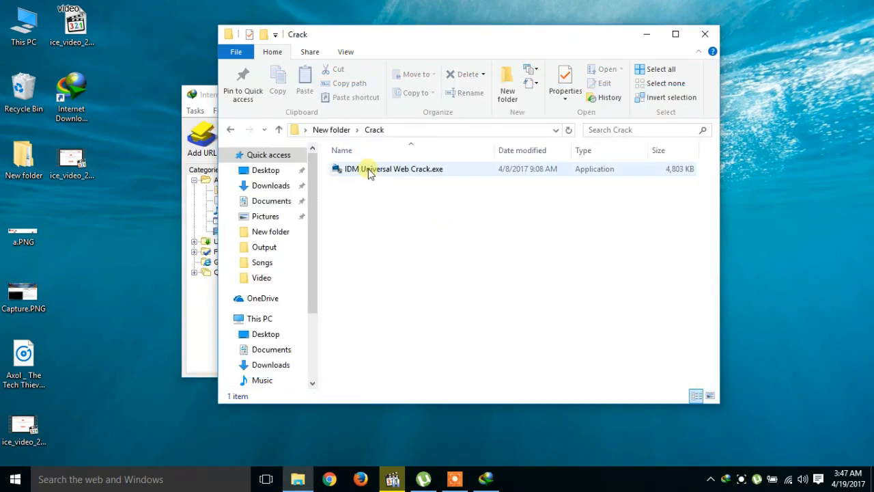
# Step: Run IDM Universal Web Crack, activate the found 6.28 build 6 installation, confirm success and close it
pyautogui.click(393, 169)
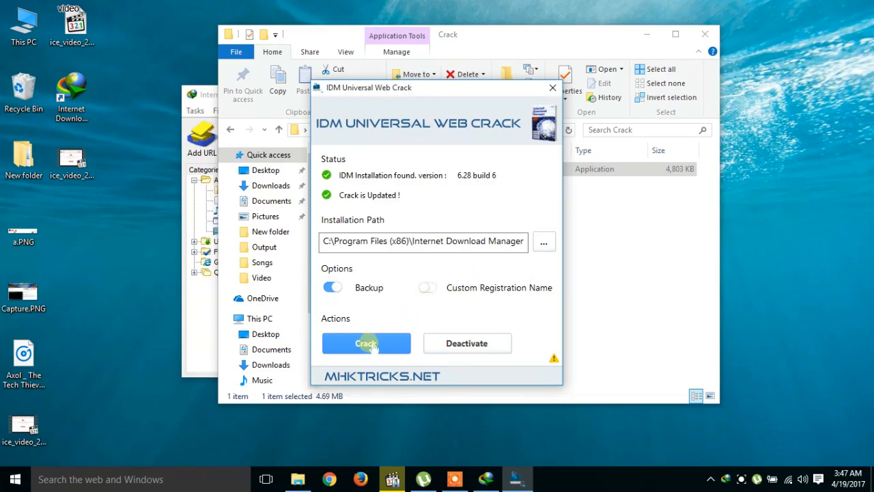
pyautogui.click(365, 342)
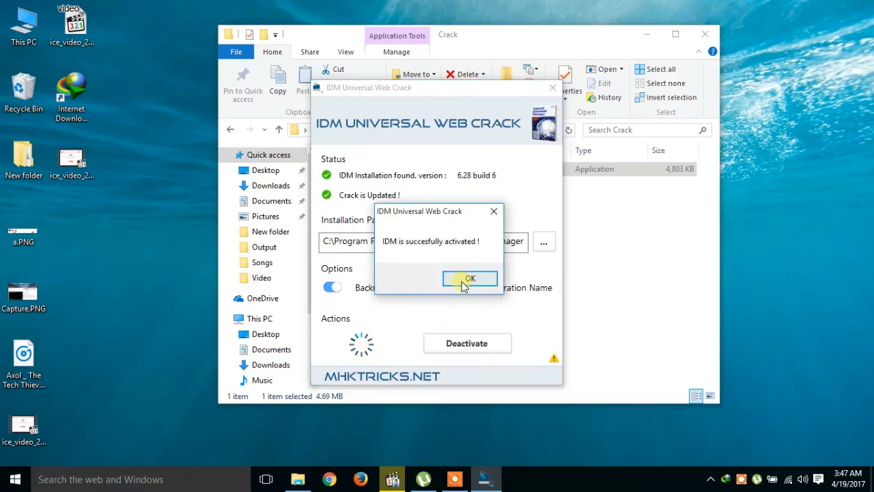
pyautogui.click(470, 279)
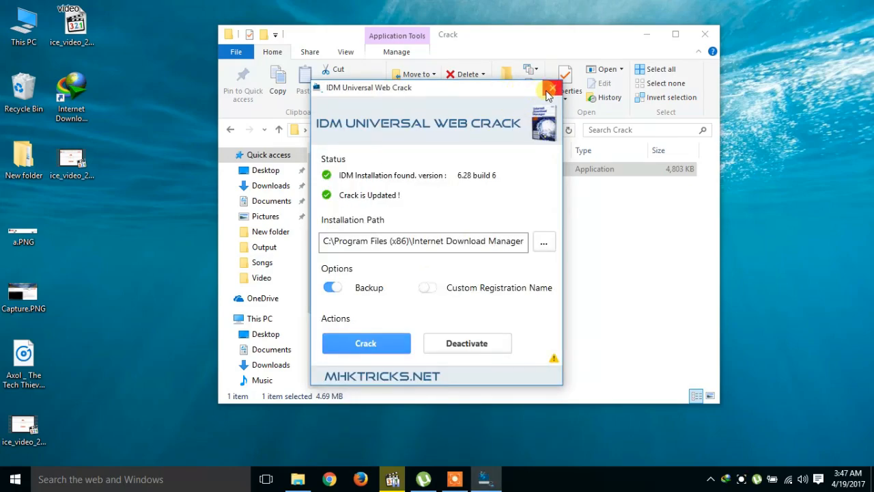
pyautogui.click(546, 87)
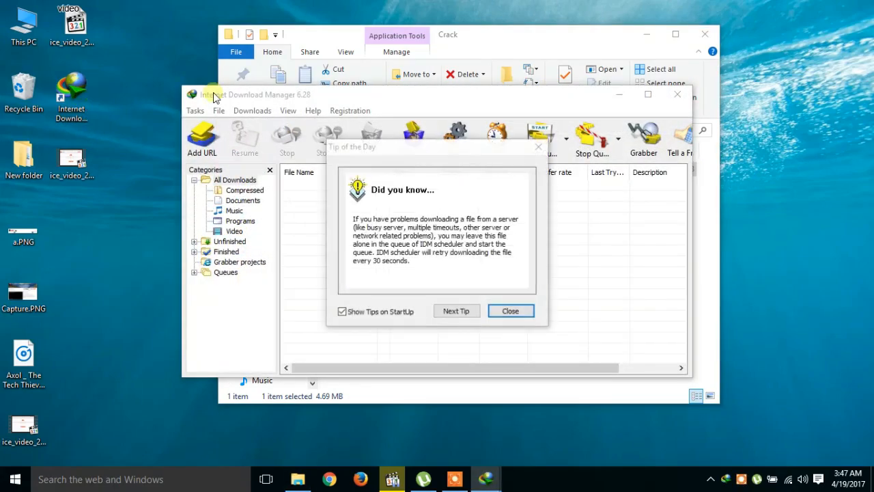
# Step: Dismiss the tip and view Help > About showing 6.28 Build 6 Full licensed with a serial number
pyautogui.click(511, 312)
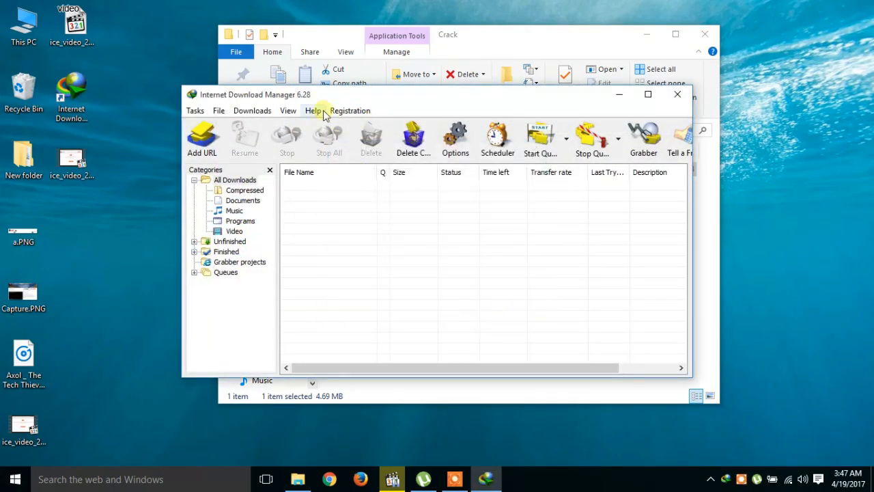
pyautogui.click(349, 110)
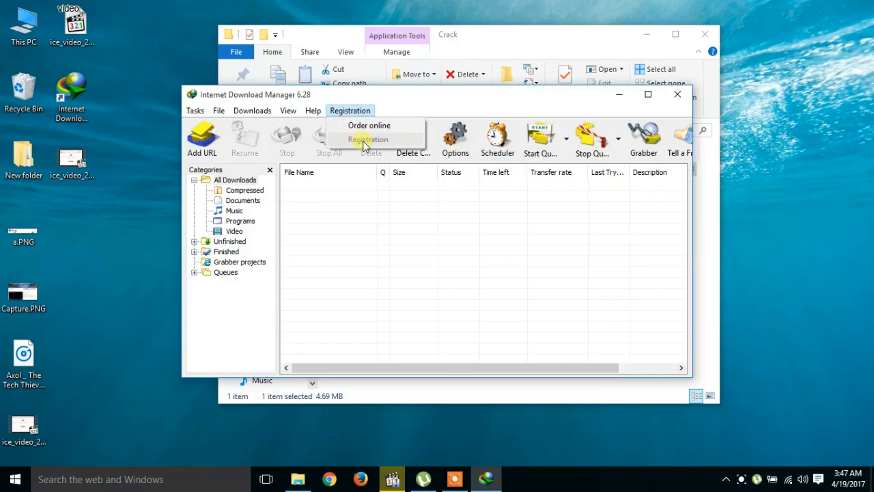
pyautogui.moveTo(369, 144)
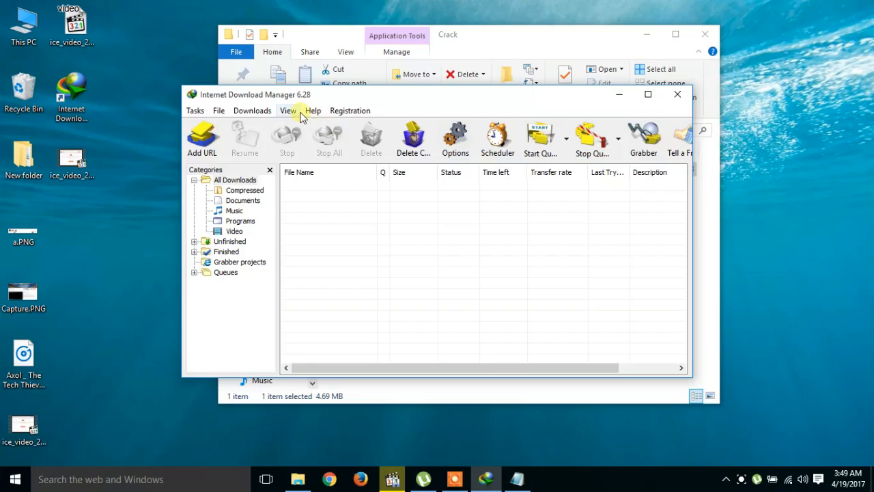
pyautogui.click(313, 109)
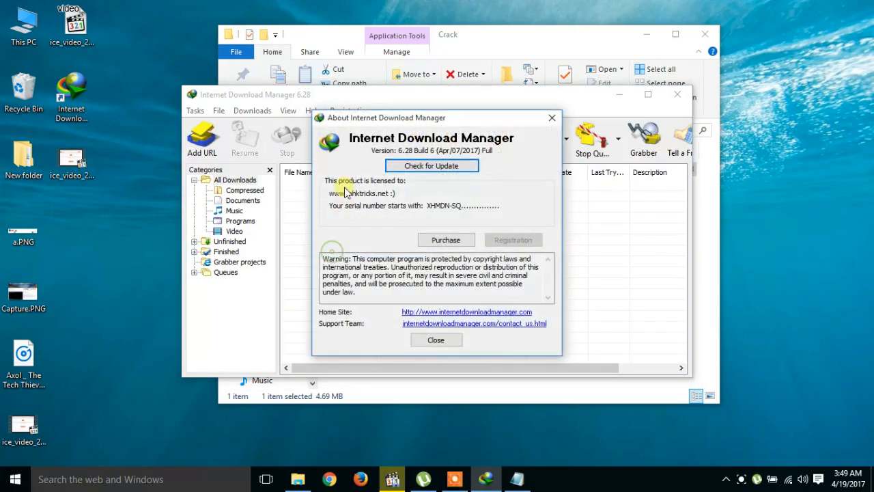
pyautogui.moveTo(398, 189)
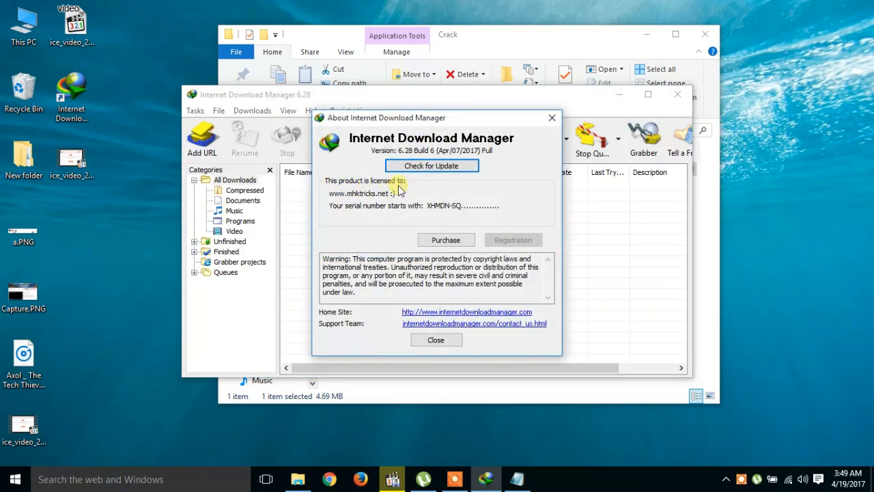